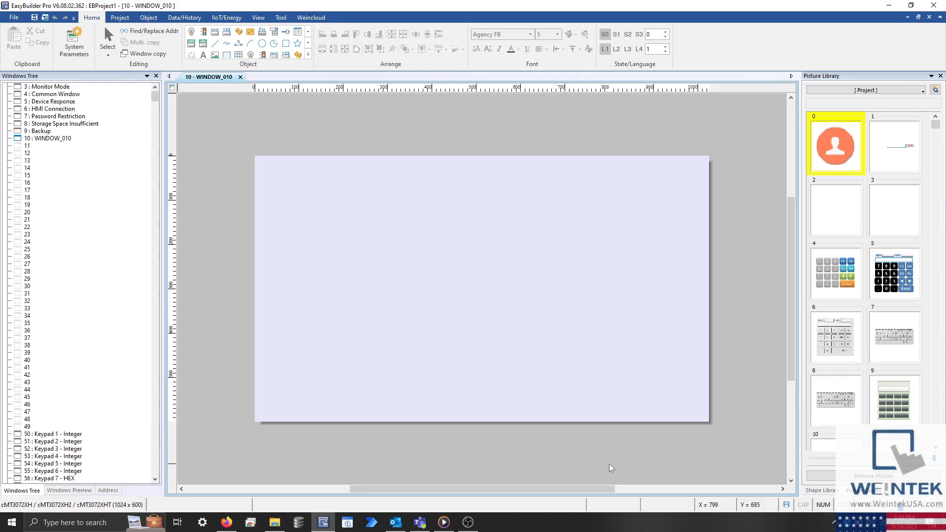
mouse_move(334, 211)
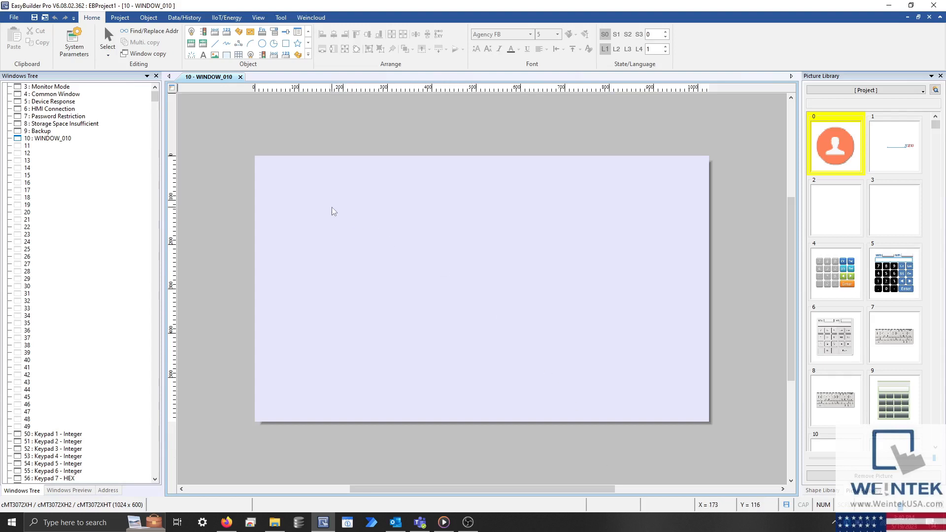
Bring up the Data/History ribbon with the event and history object tools.
left_click(184, 16)
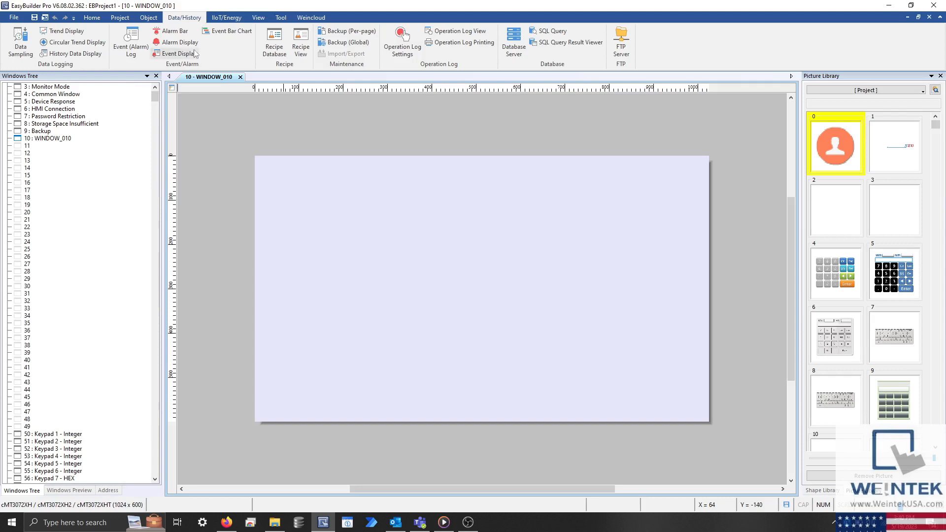
Enable event log history and add Event 0 reading word address LW-0, then close the log.
left_click(130, 45)
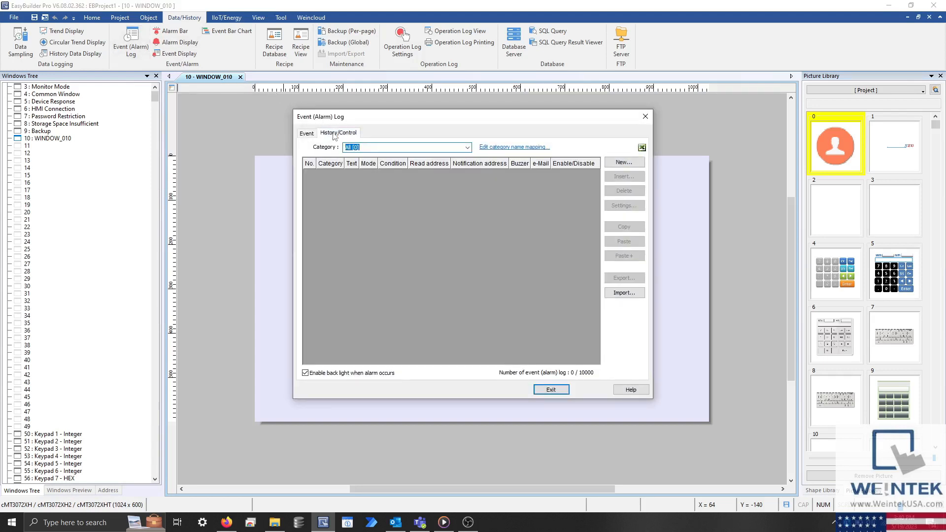
left_click(338, 132)
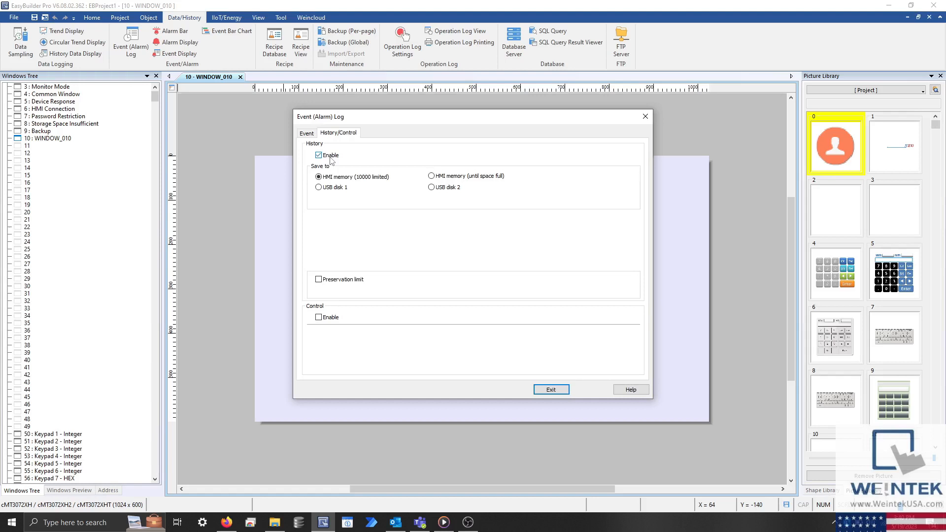
left_click(306, 133)
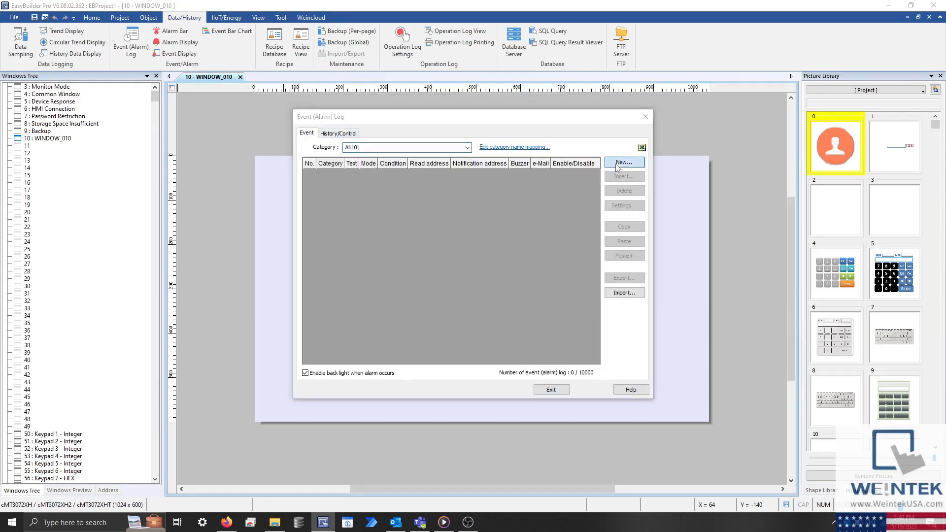
left_click(624, 162)
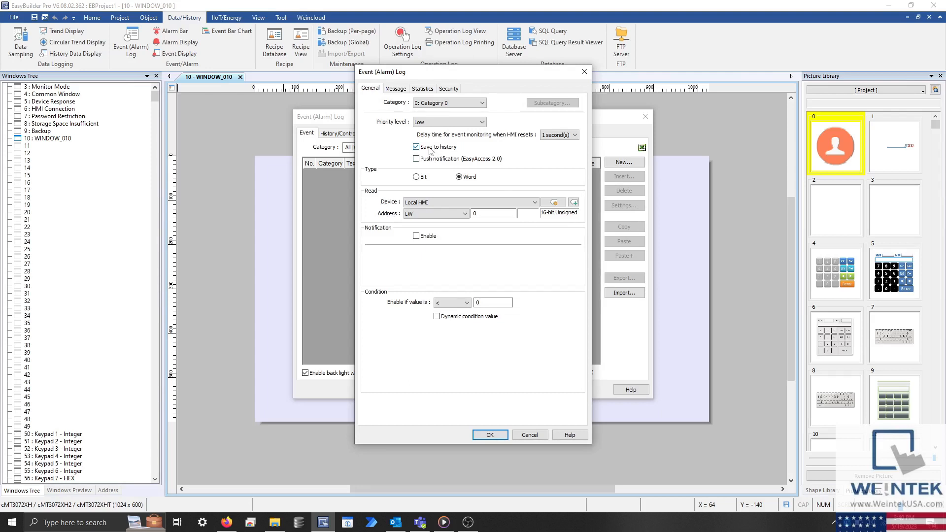
left_click(489, 435)
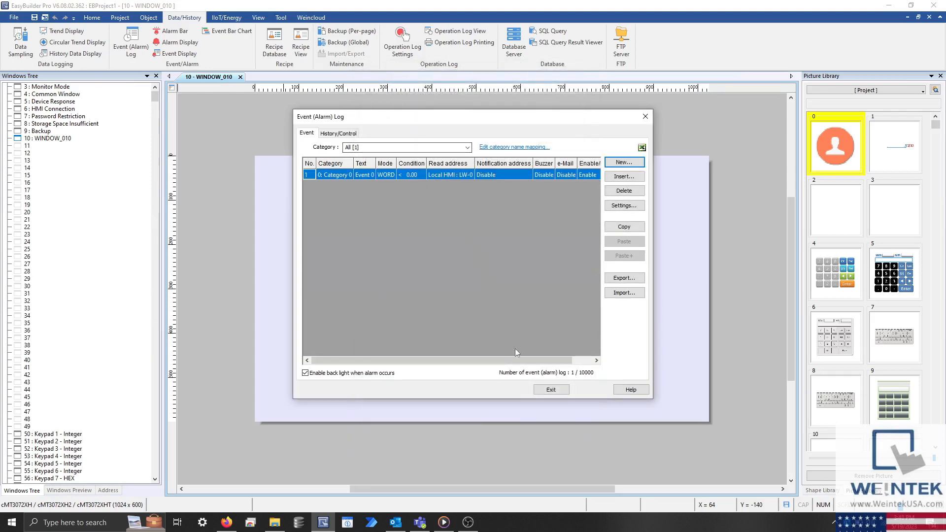
left_click(550, 389)
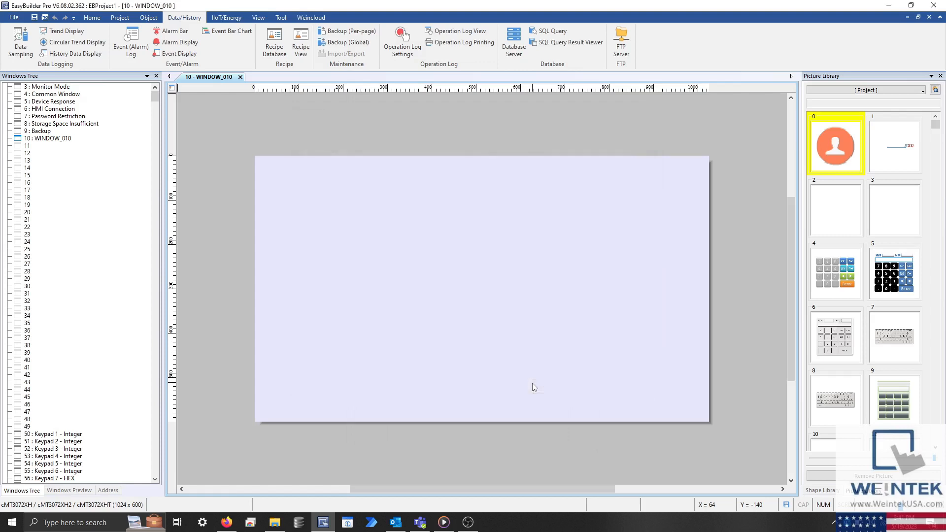
mouse_move(269, 160)
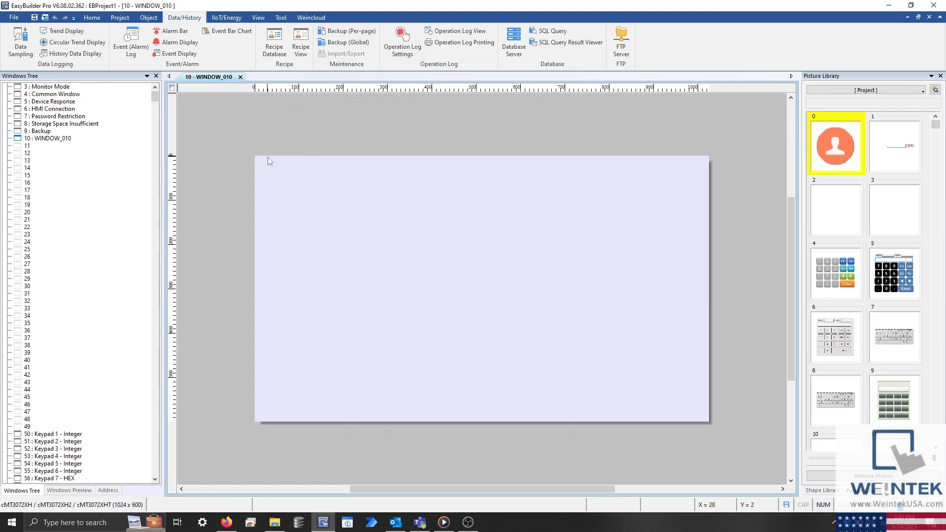
left_click(178, 54)
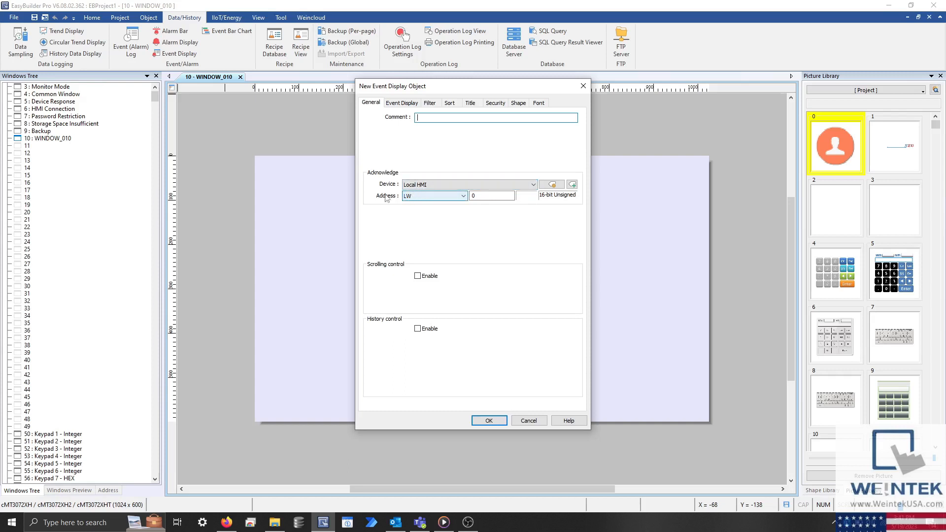
left_click(528, 420)
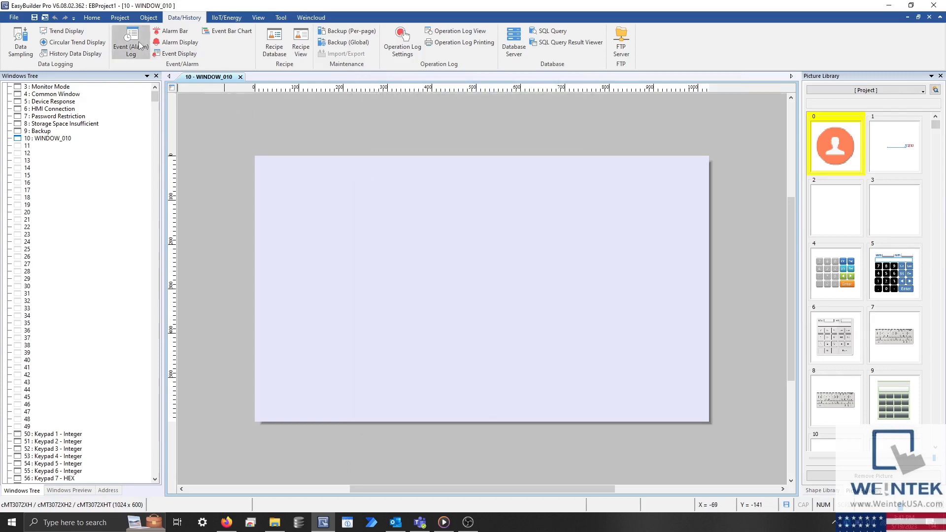
left_click(130, 44)
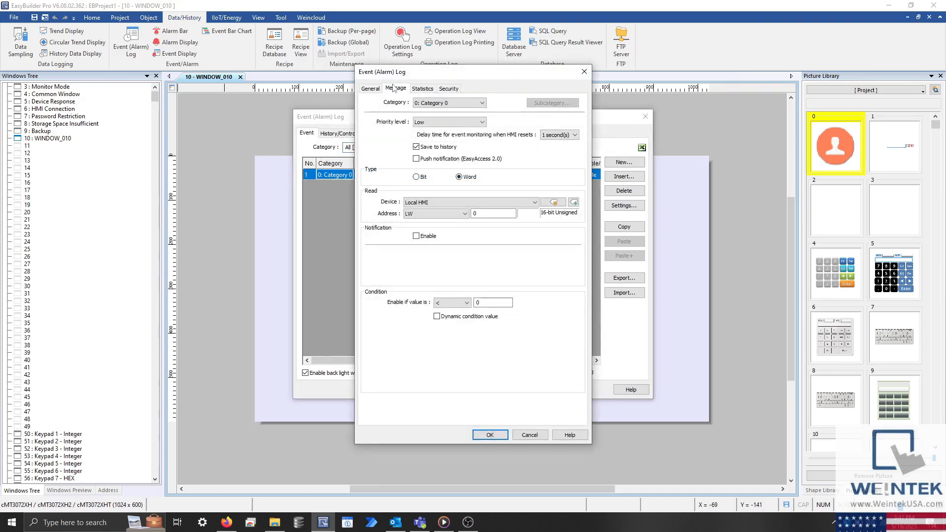
left_click(395, 88)
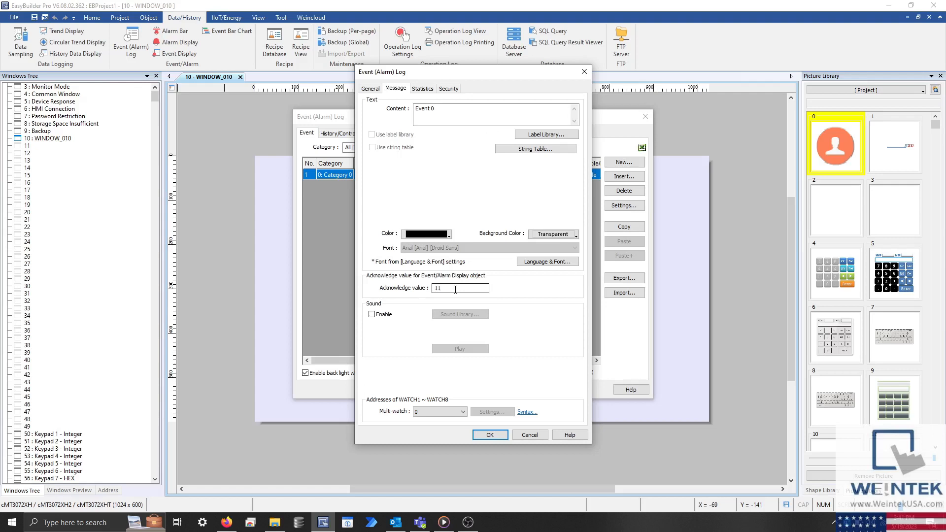
left_click(489, 435)
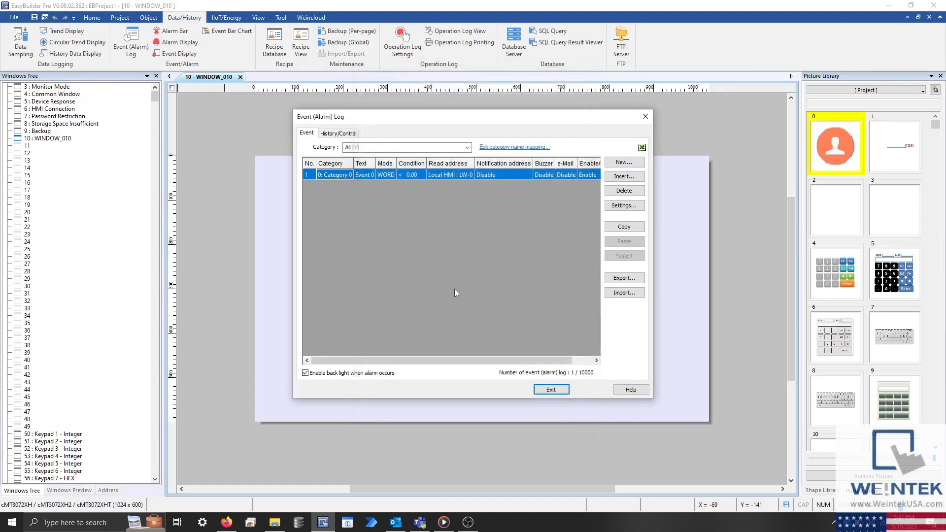
left_click(550, 389)
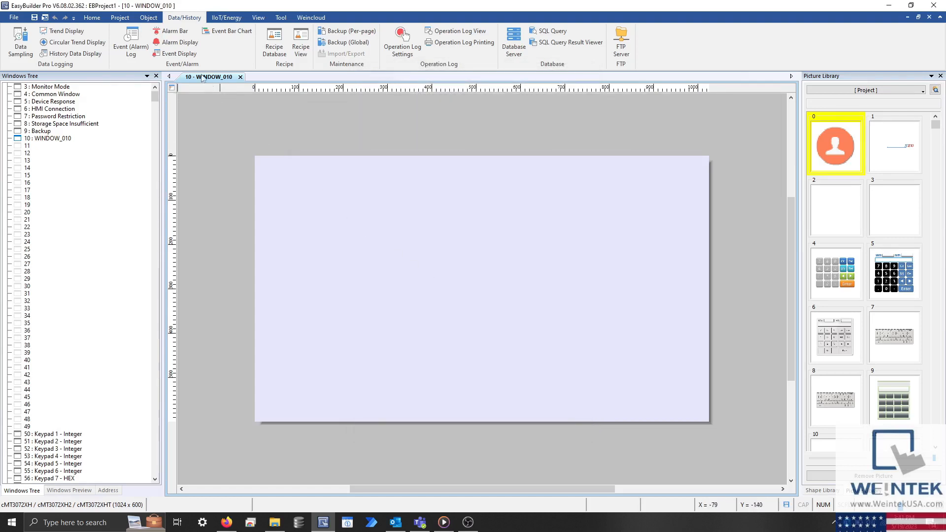
left_click(180, 54)
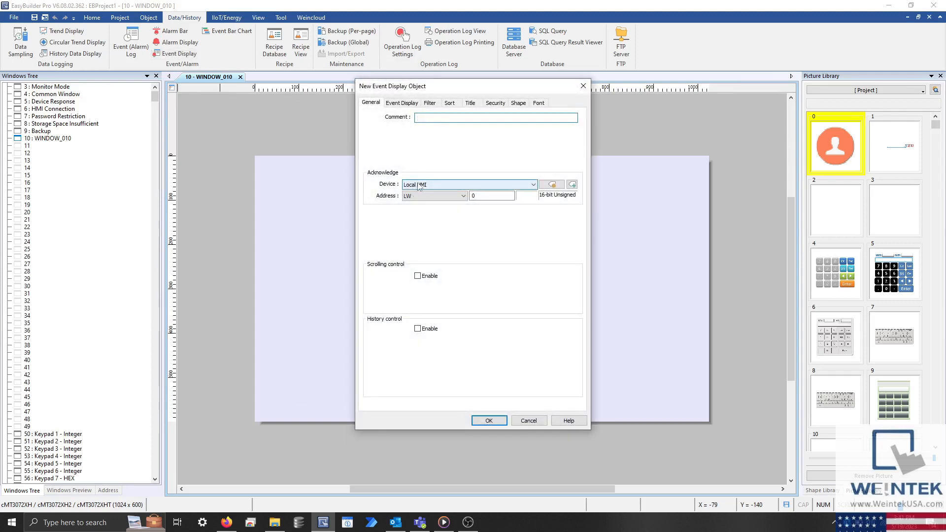
Point the event display's acknowledge control at Local HMI address LW-8900.
left_click(495, 118)
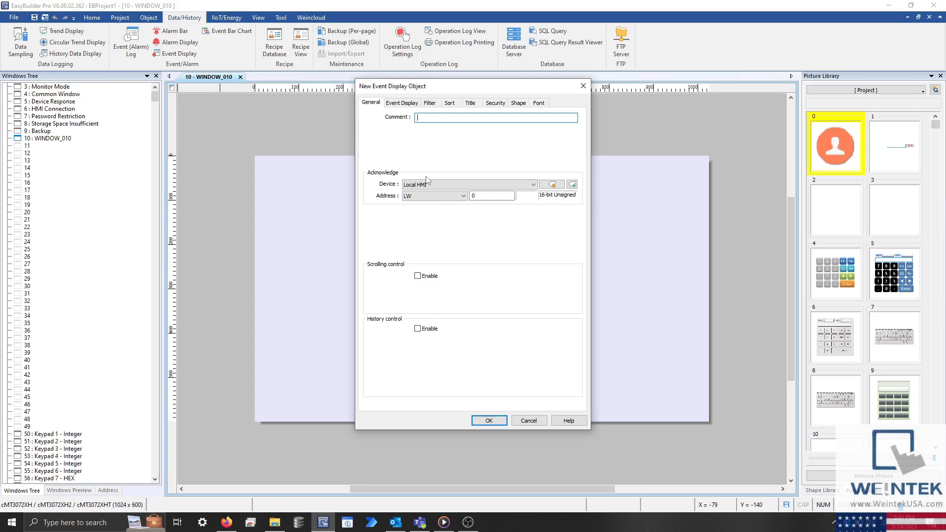
left_click(492, 195)
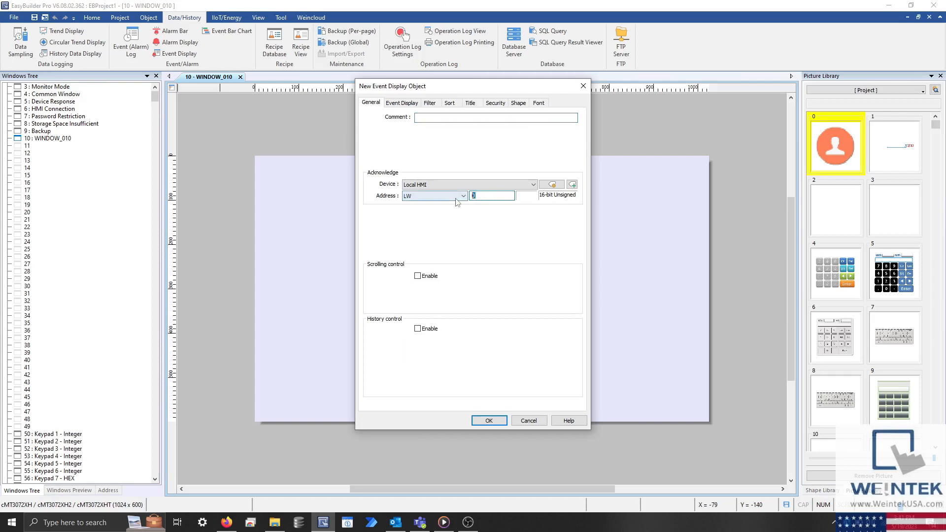
type("890")
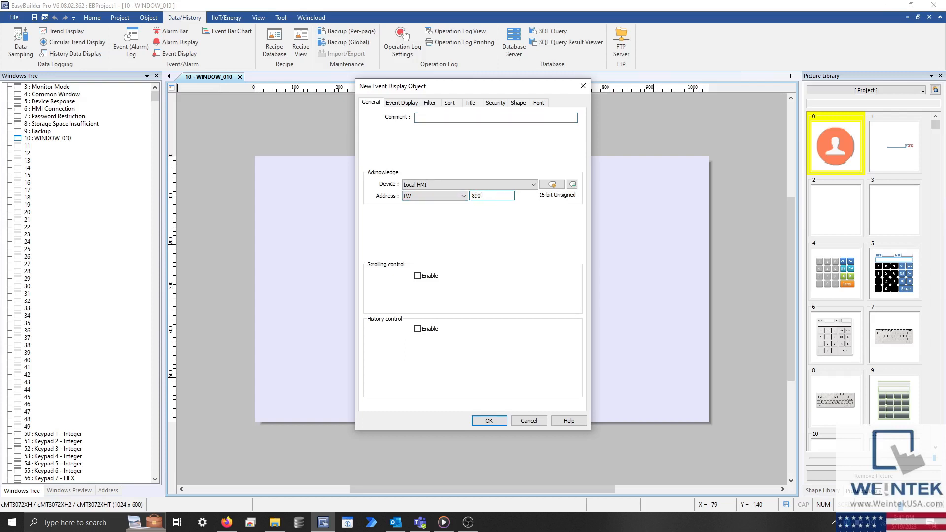
type("0")
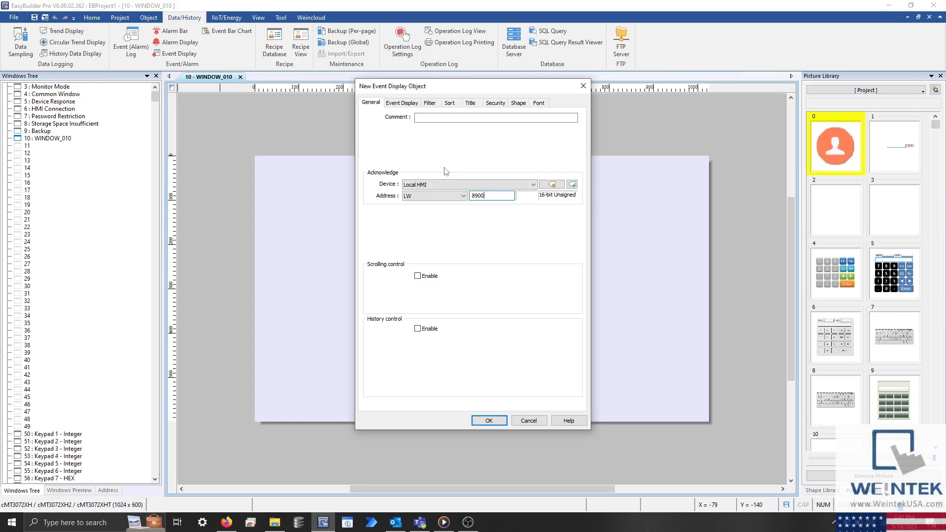
left_click(449, 102)
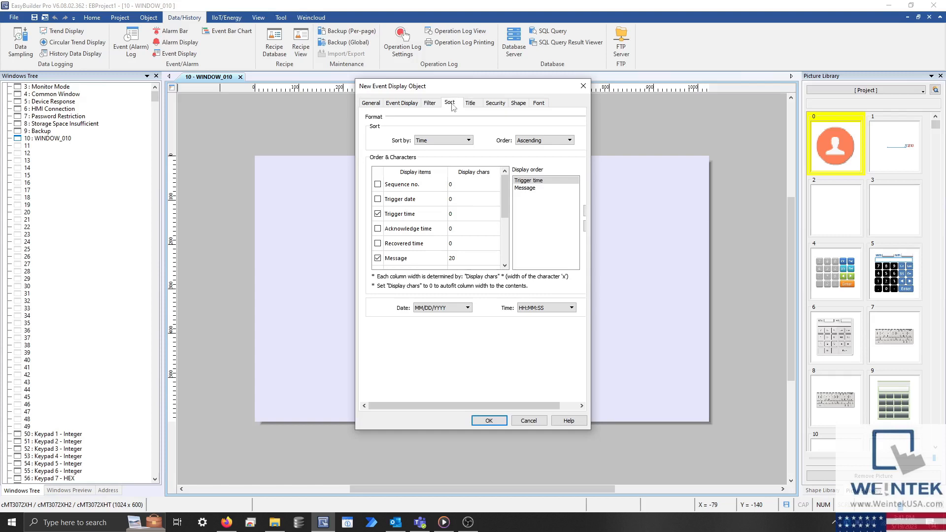
Keep events sorted by Time, Ascending, and confirm the event display settings.
scroll("down", 3)
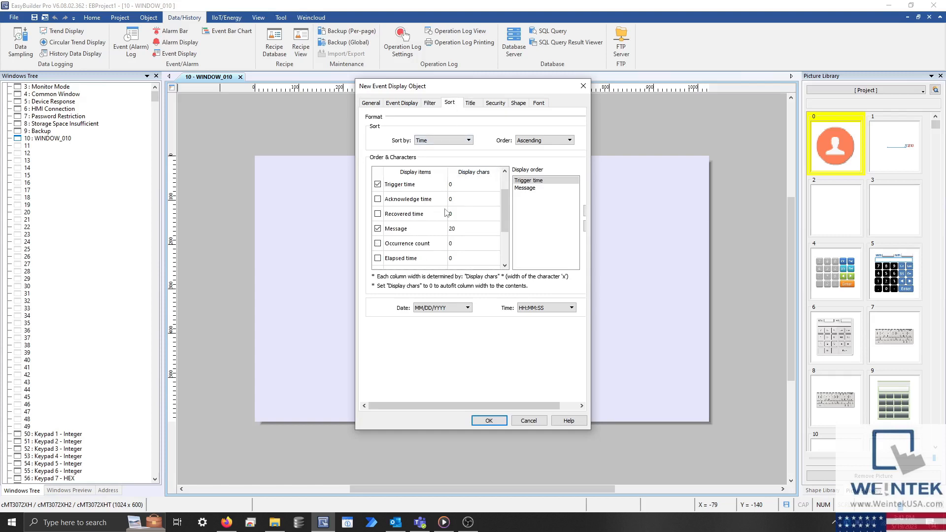
mouse_move(444, 210)
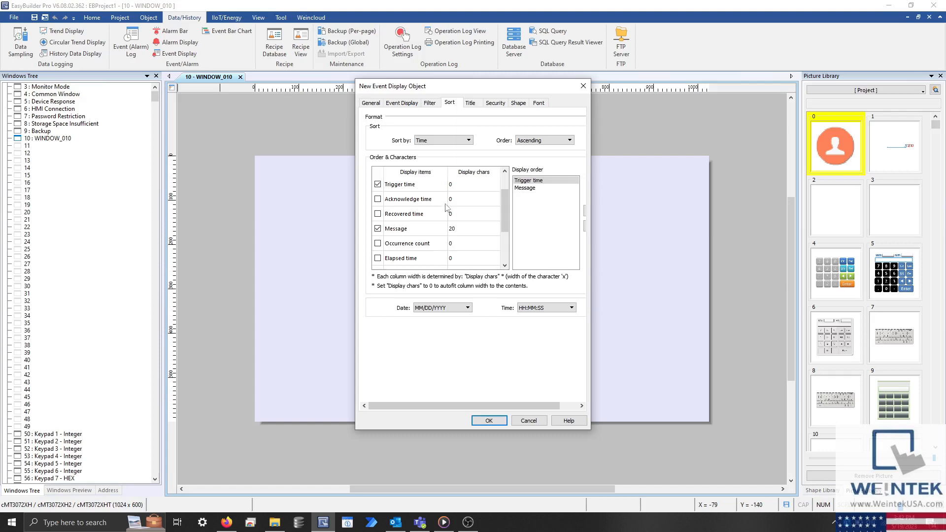
left_click(467, 140)
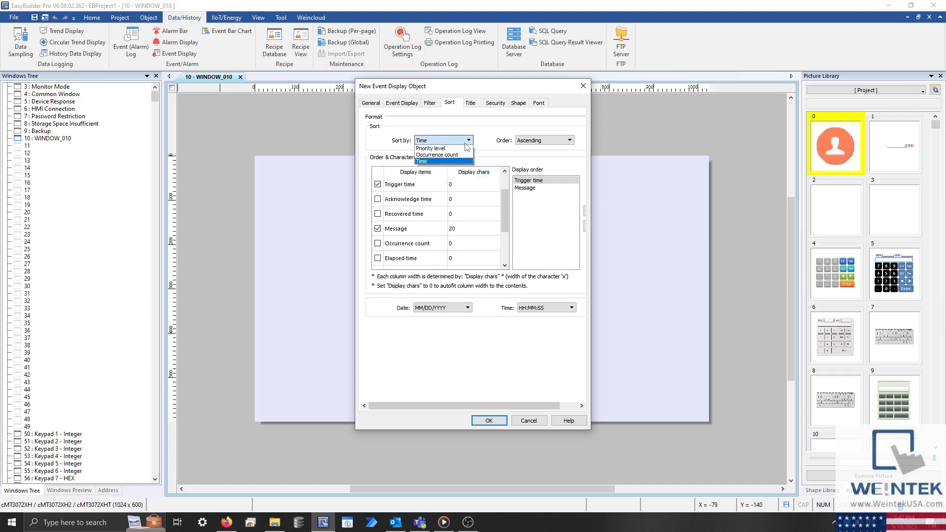
left_click(423, 161)
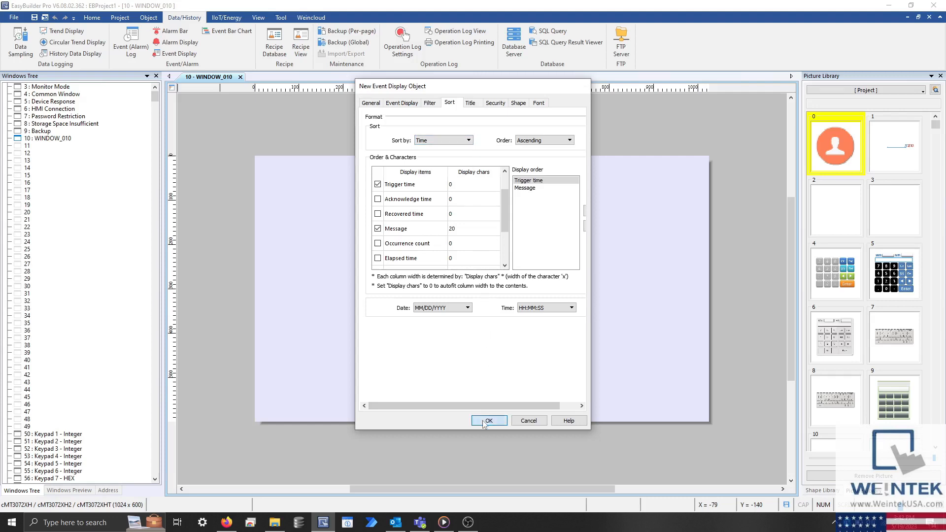
left_click(489, 420)
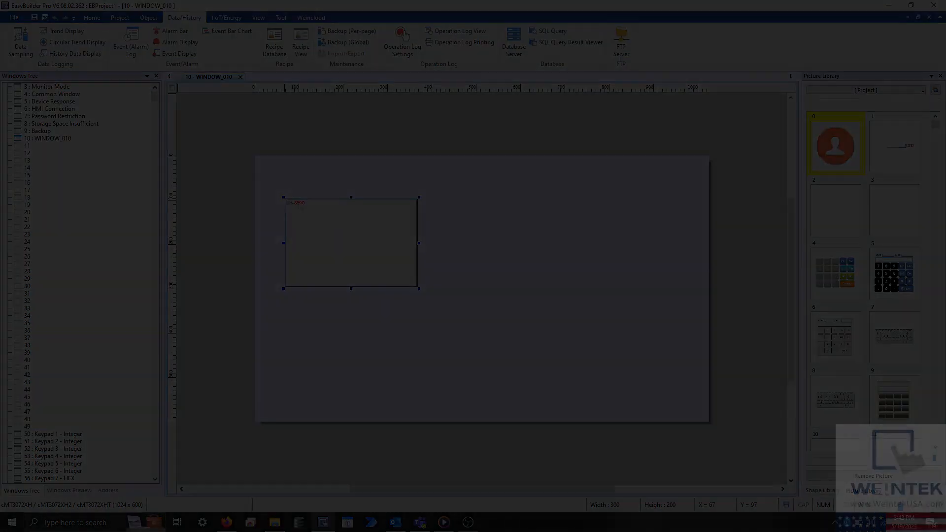
Place the event display on window 10 and create a one-hour event bar chart.
left_click(231, 31)
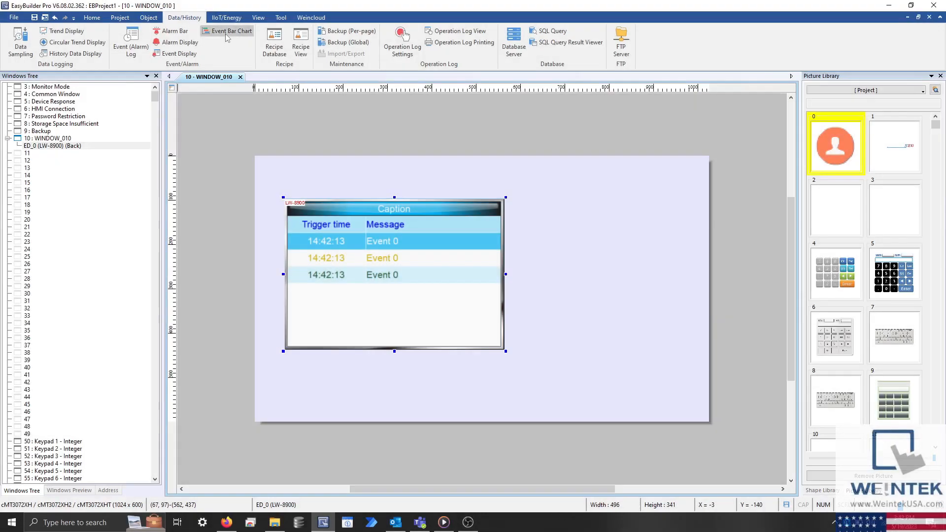
left_click(231, 31)
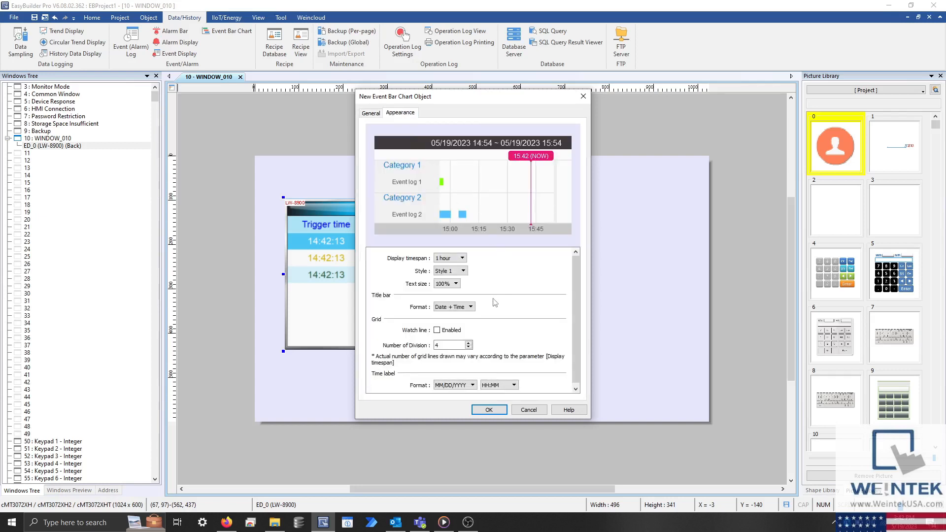
mouse_move(470, 278)
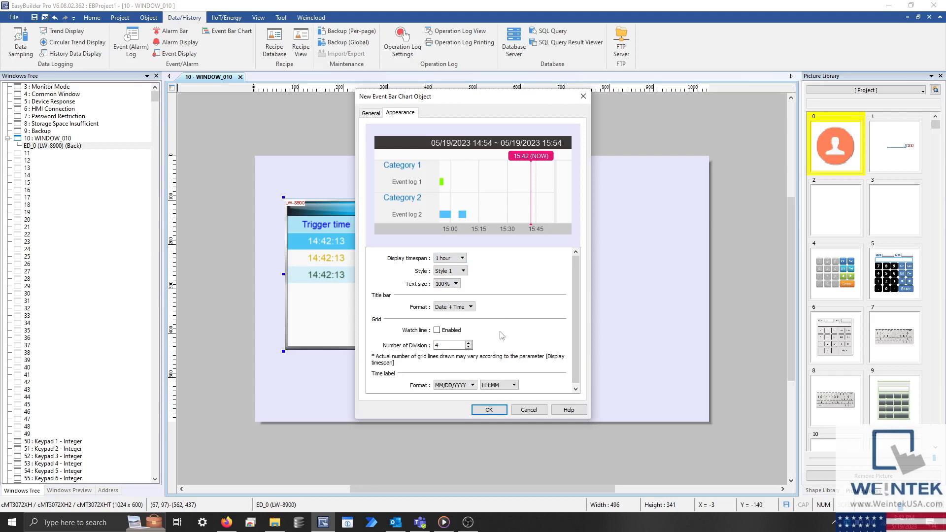
left_click(489, 409)
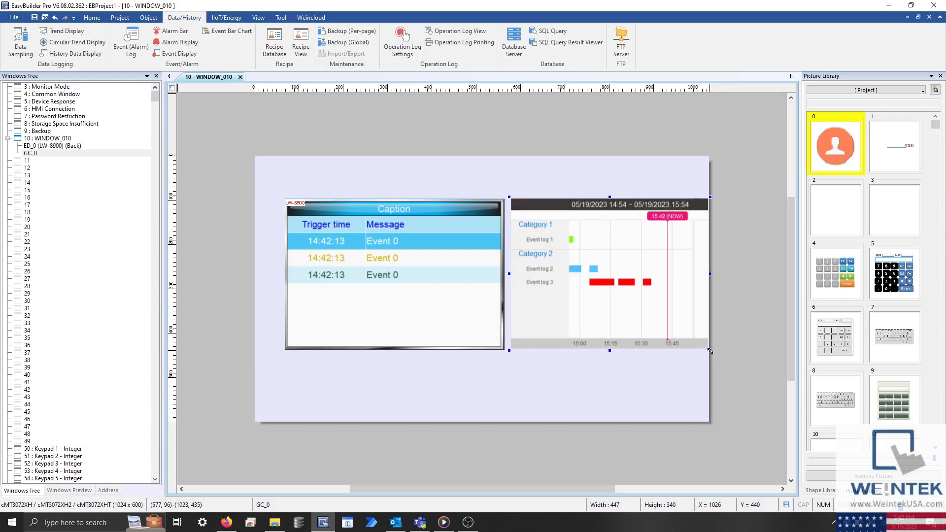
mouse_move(376, 261)
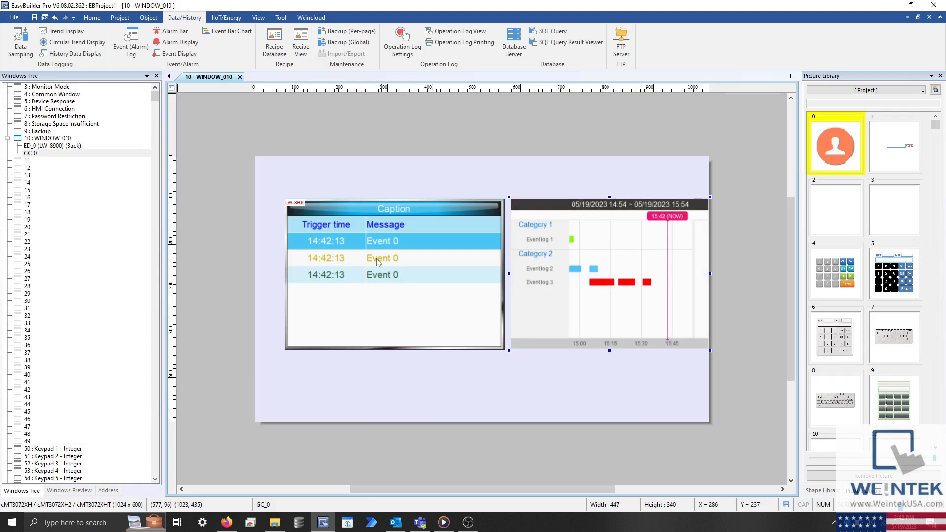
Select the event display and bar chart together and switch to the Home tools.
left_click(392, 274)
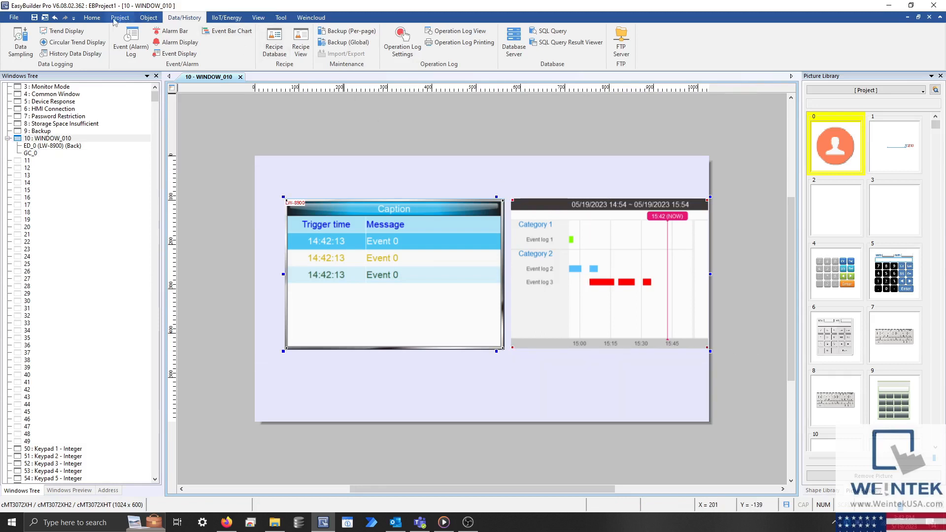
left_click(91, 17)
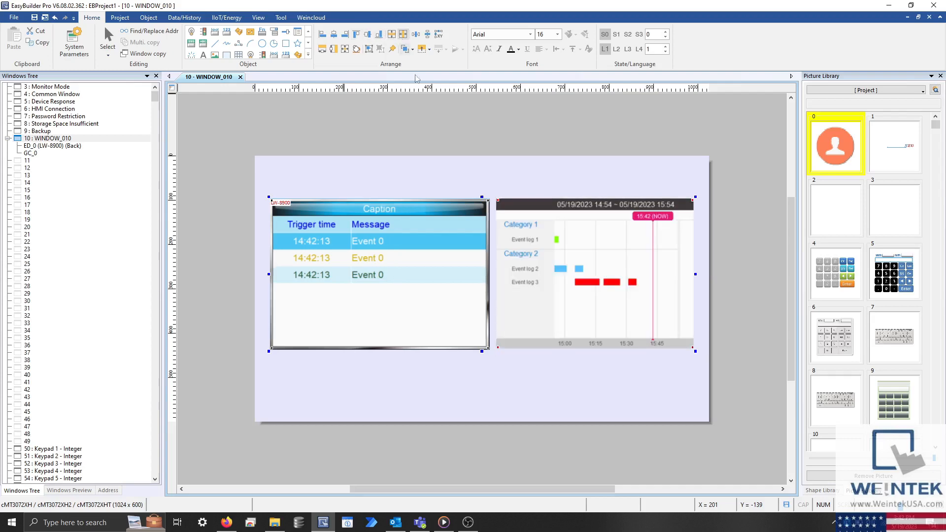
left_click(422, 140)
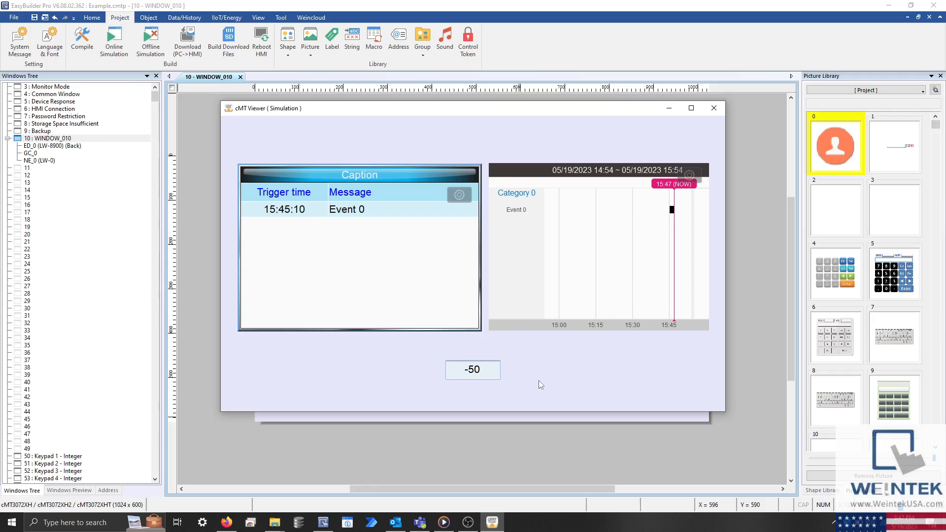
mouse_move(491, 367)
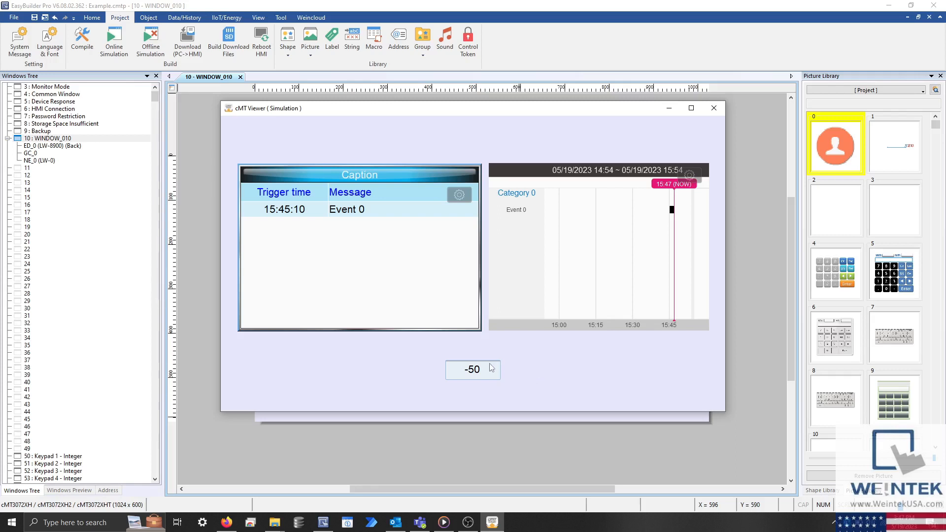
Enter a new value in the LW-0 numeric object to log more Event 0 entries.
left_click(473, 369)
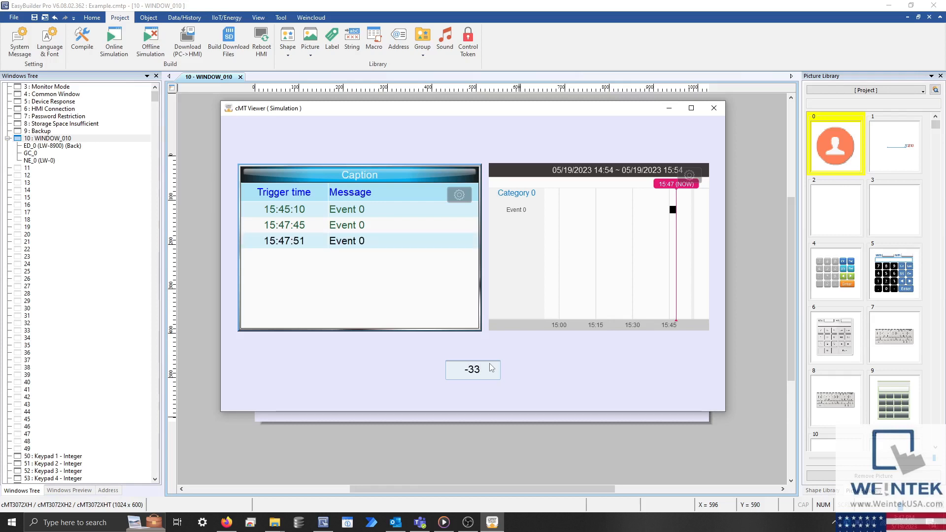
mouse_move(383, 241)
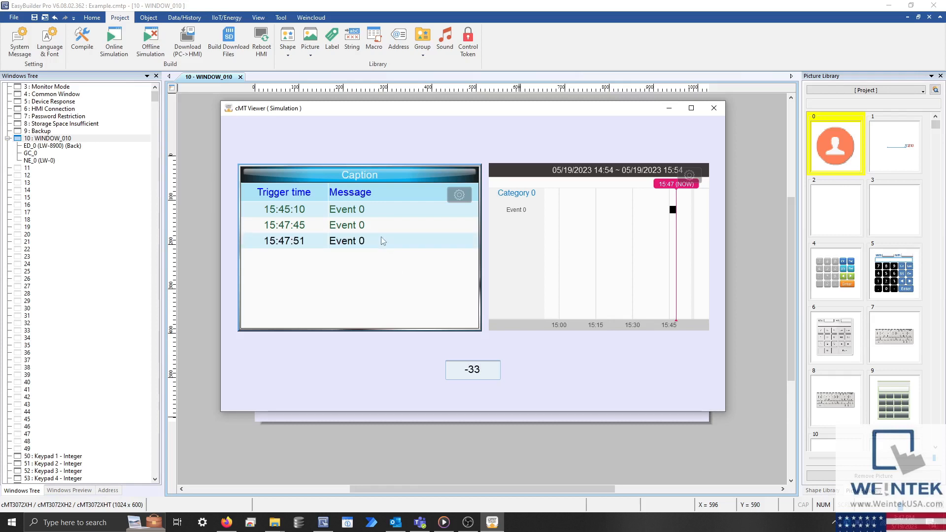
mouse_move(678, 218)
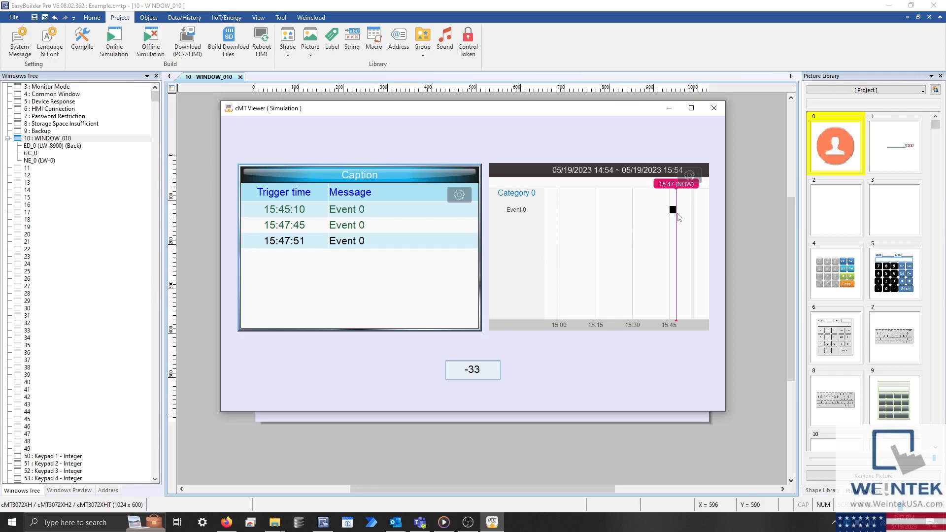
mouse_move(674, 212)
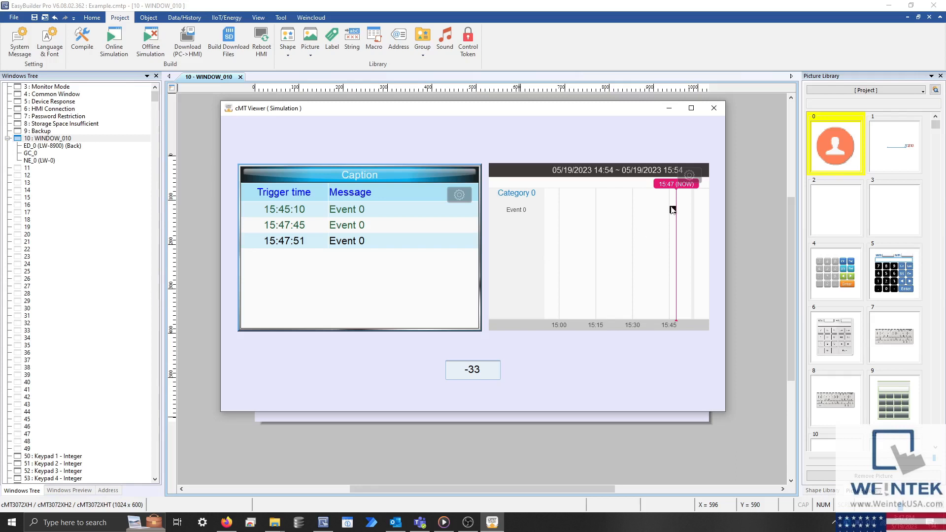